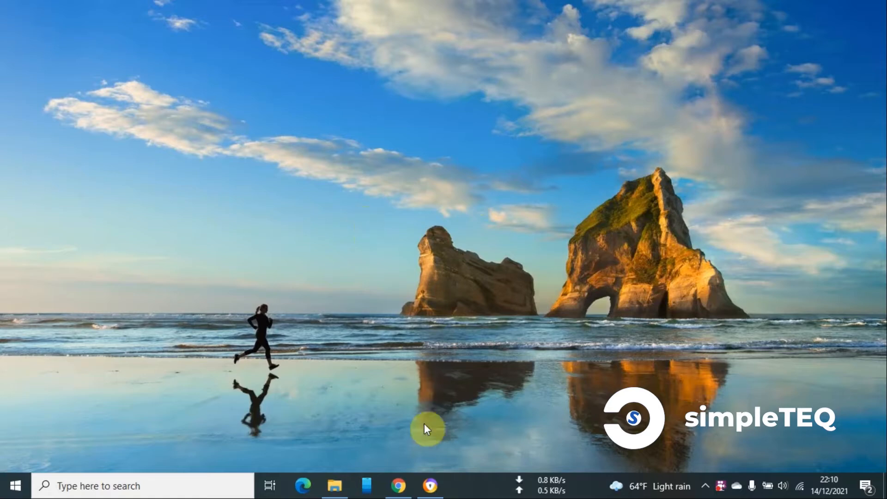
Bring up Unsplash's Windows 10 wallpapers collection in the browser and reach the waterfall photo.
left_click(400, 485)
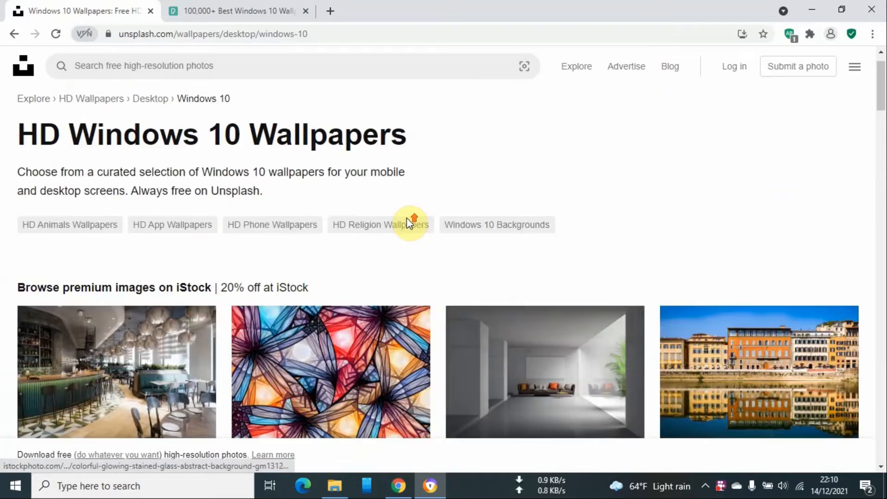
scroll("down", 3)
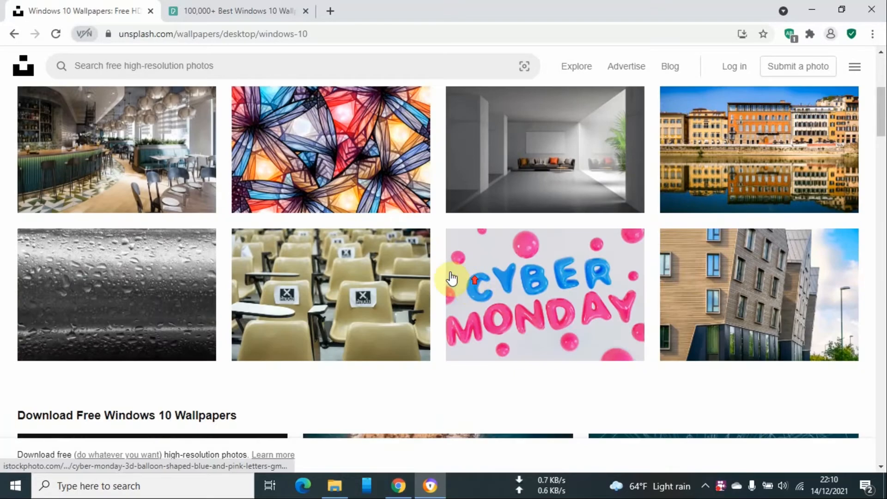
scroll("down", 3)
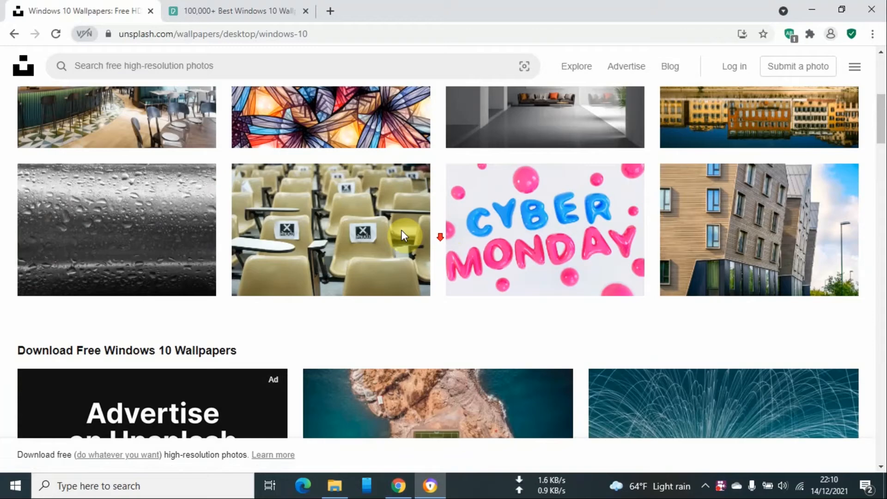
scroll("down", 3)
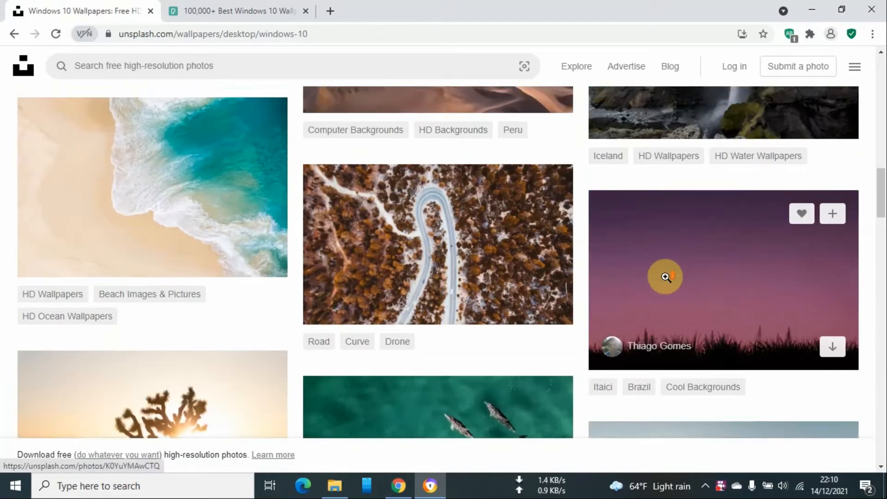
scroll("down", 3)
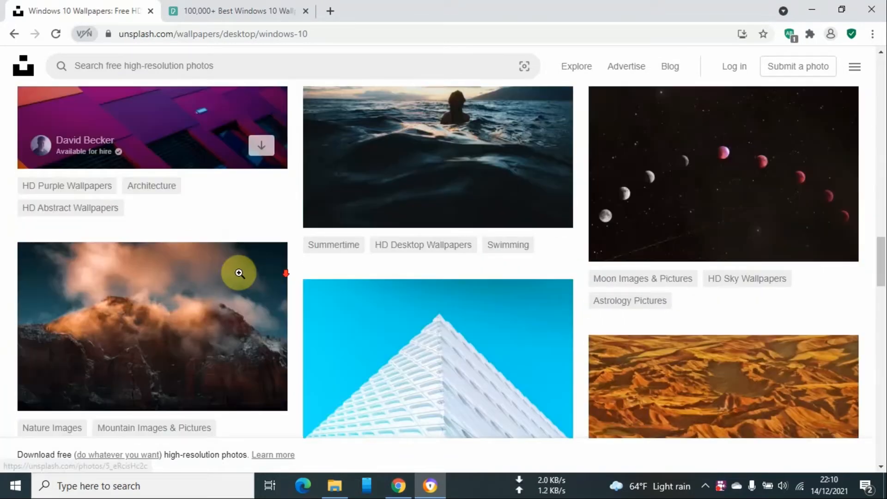
scroll("down", 3)
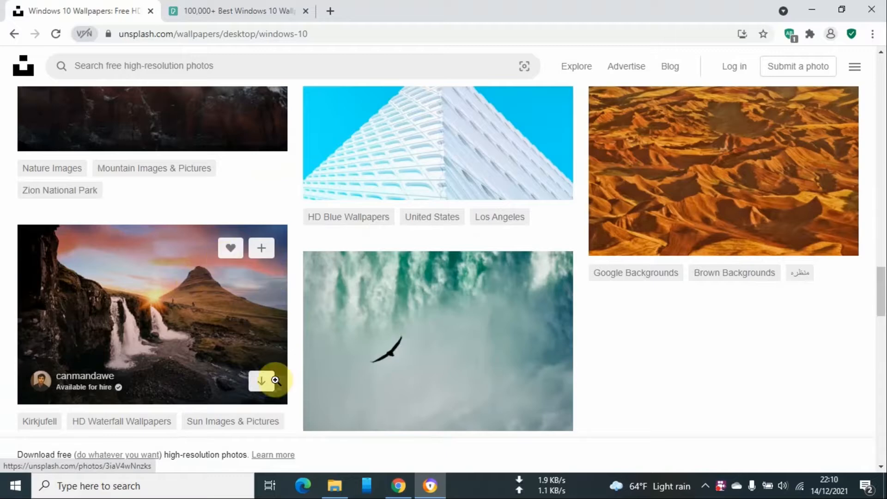
Download the sunset waterfall-and-mountain photo by canmandawe from the collection.
left_click(261, 380)
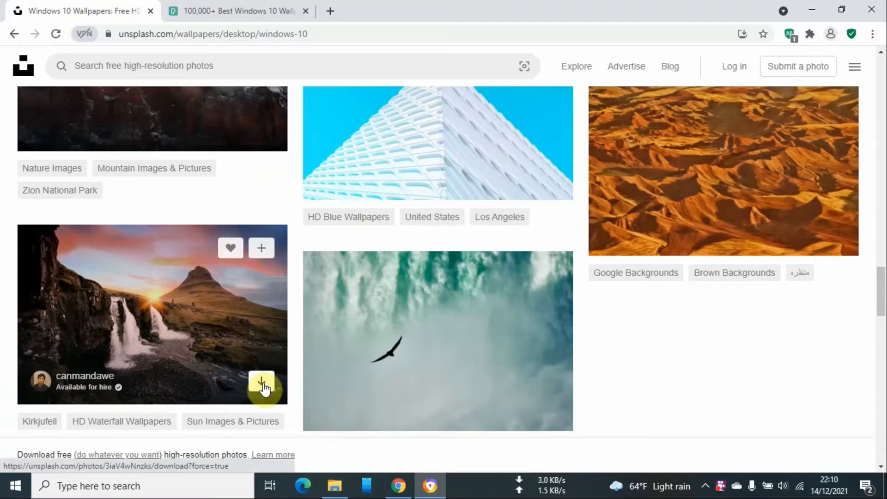
left_click(262, 387)
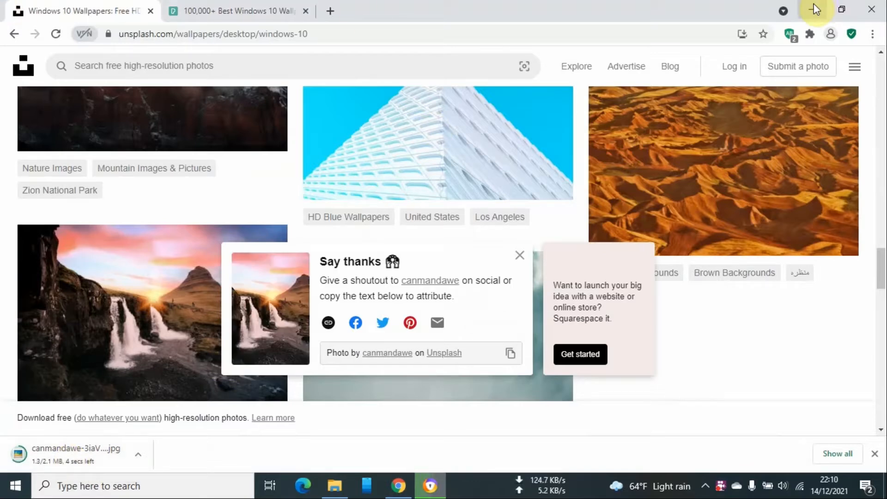
scroll("up", 3)
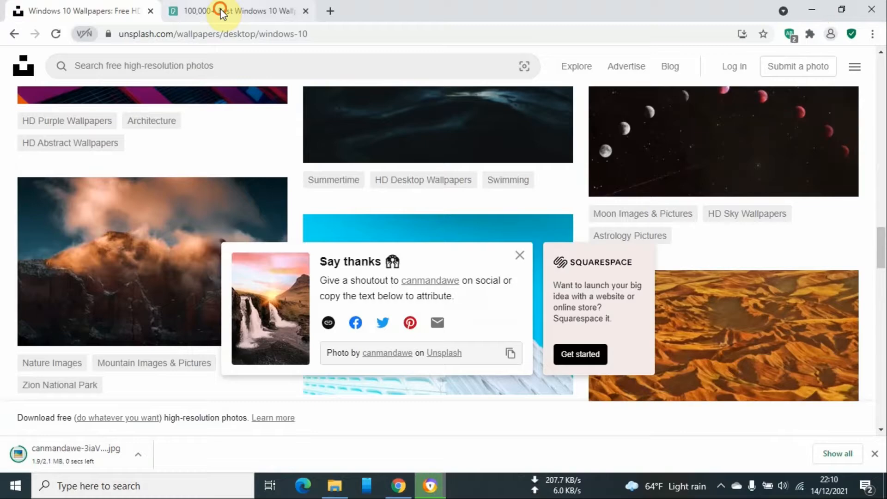
Browse the Pexels Windows 10 Wallpapers search results in the other browser tab.
left_click(237, 11)
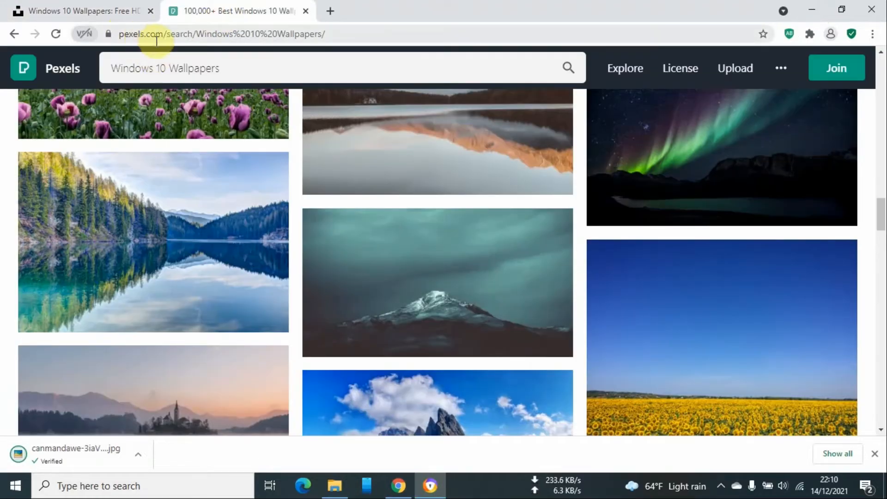
scroll("down", 3)
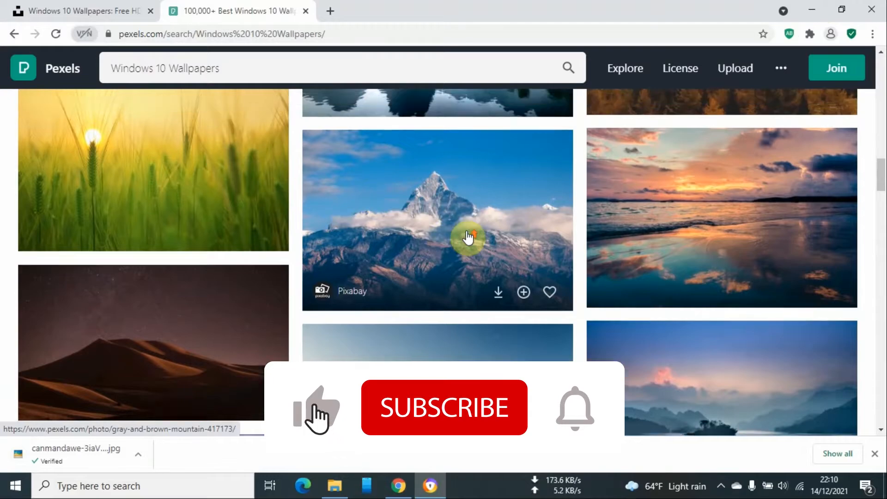
scroll("down", 3)
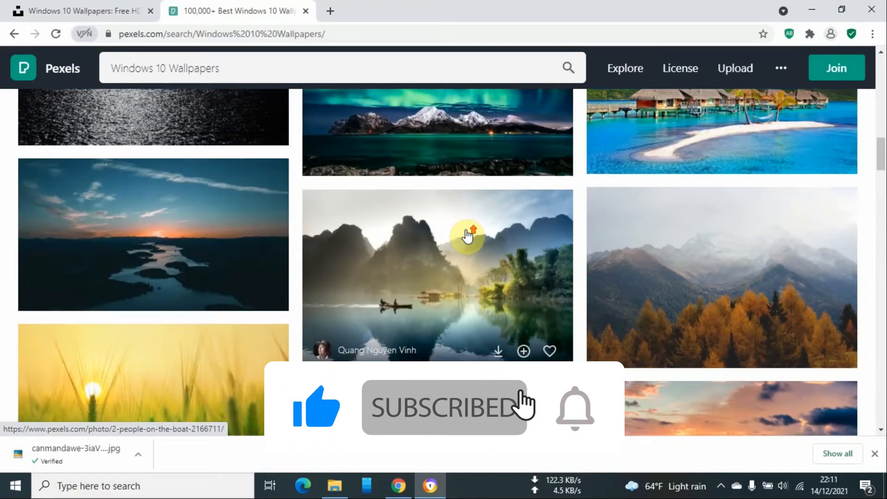
scroll("down", 3)
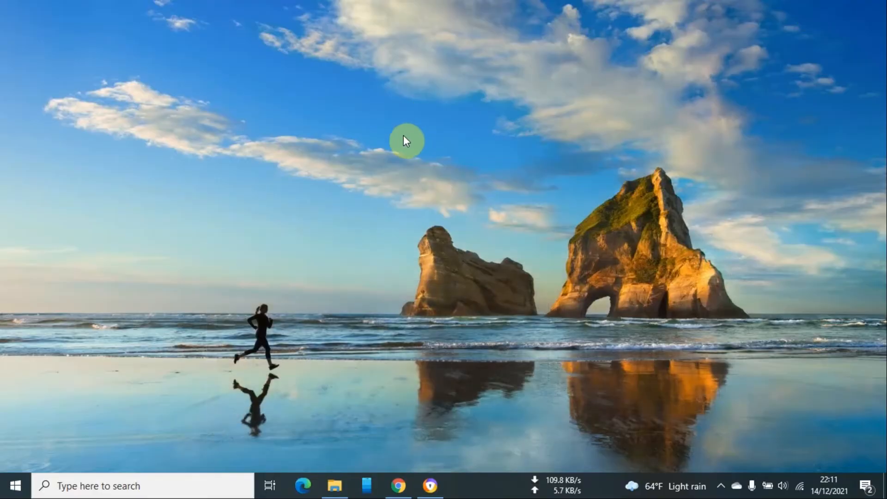
mouse_move(401, 184)
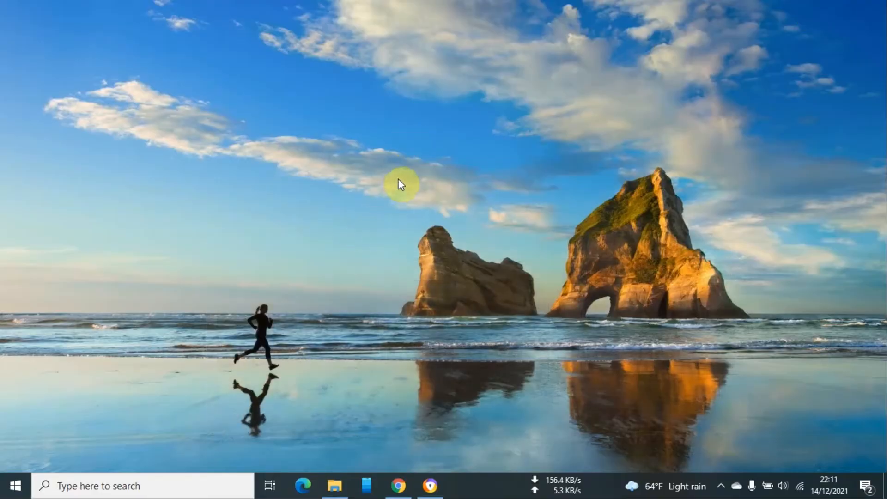
mouse_move(379, 165)
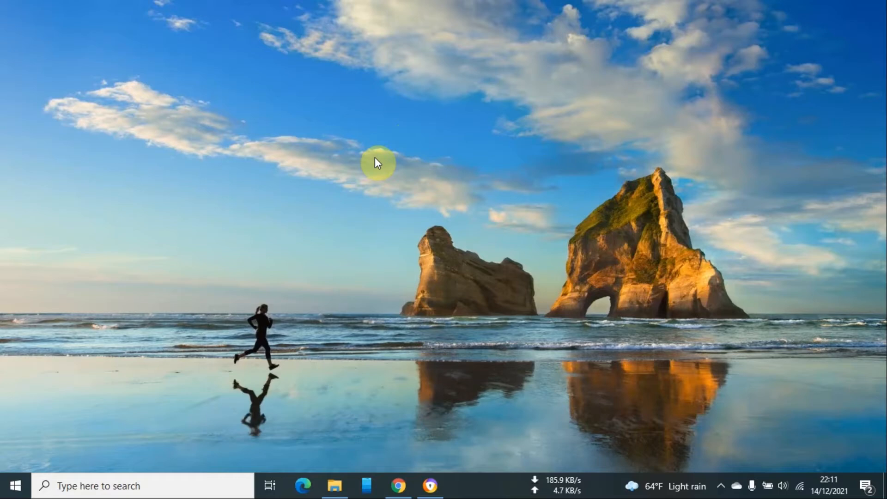
mouse_move(371, 178)
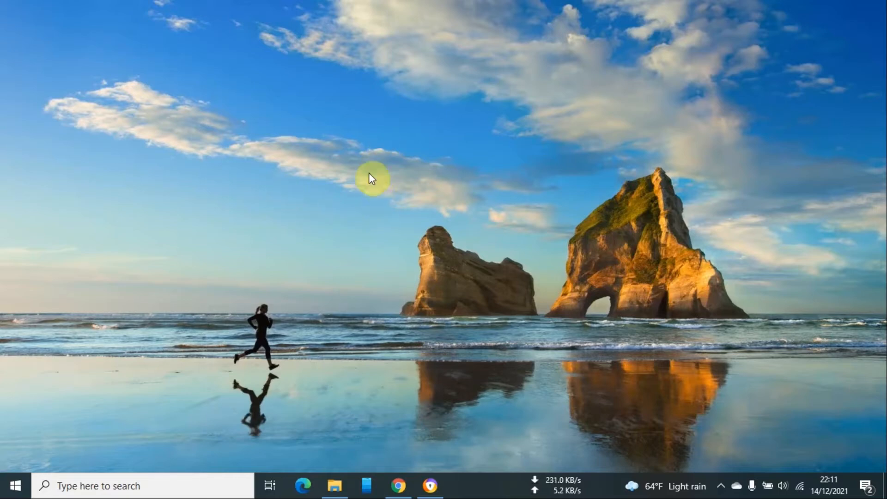
Launch Personalize from the desktop's right-click shortcut menu.
right_click(372, 179)
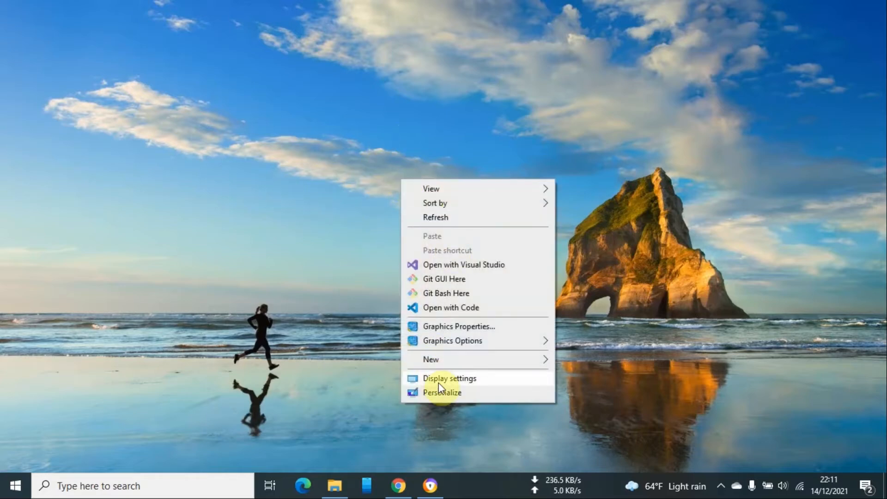
left_click(449, 378)
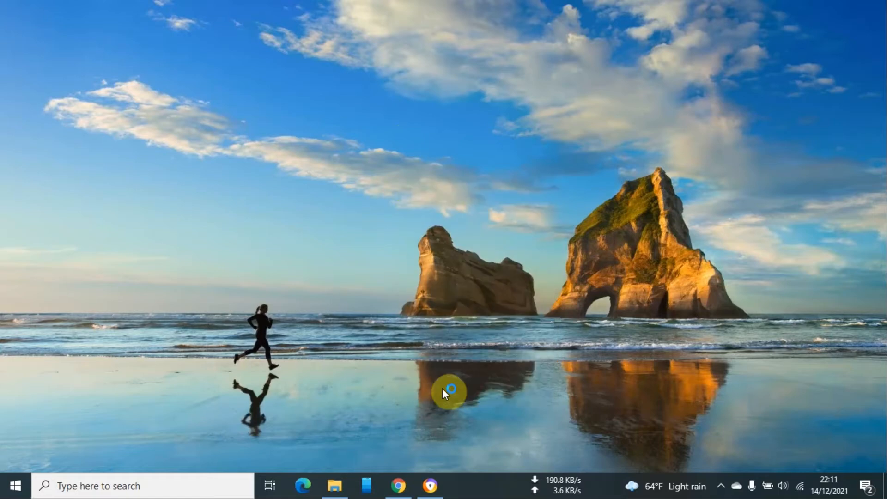
Show the Personalization Background page and reach the Choose your picture thumbnails.
left_click(462, 485)
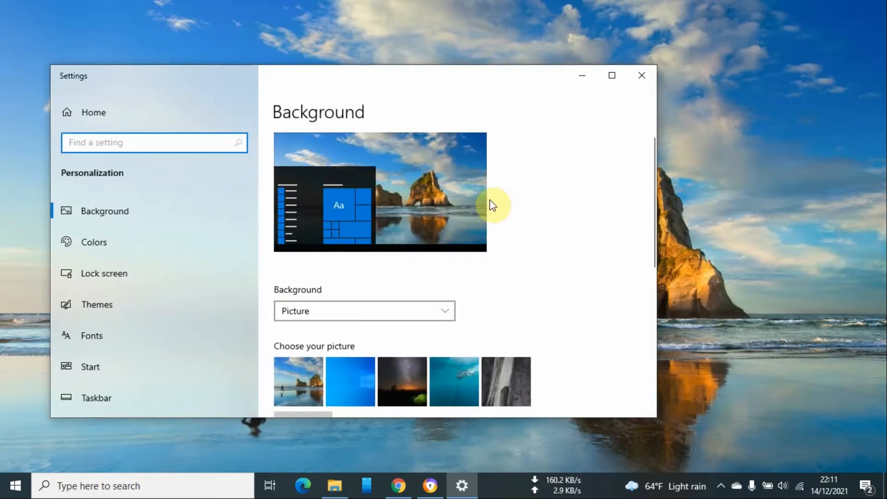
scroll("down", 3)
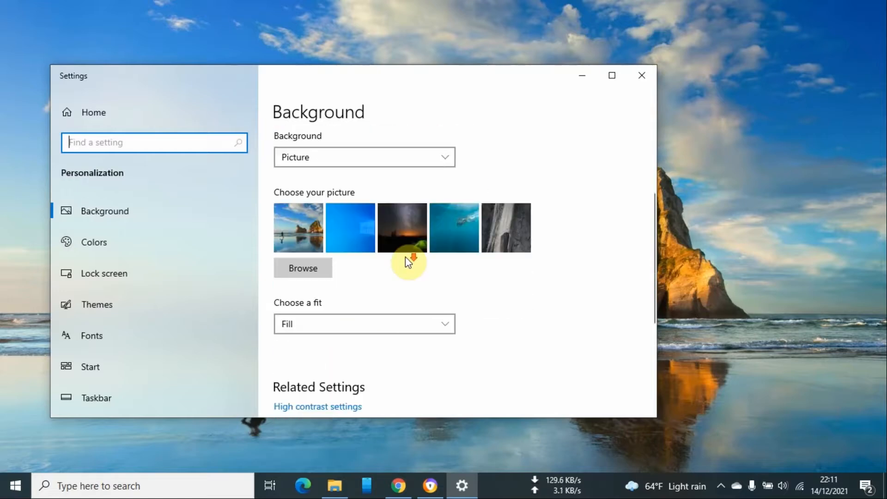
scroll("down", 3)
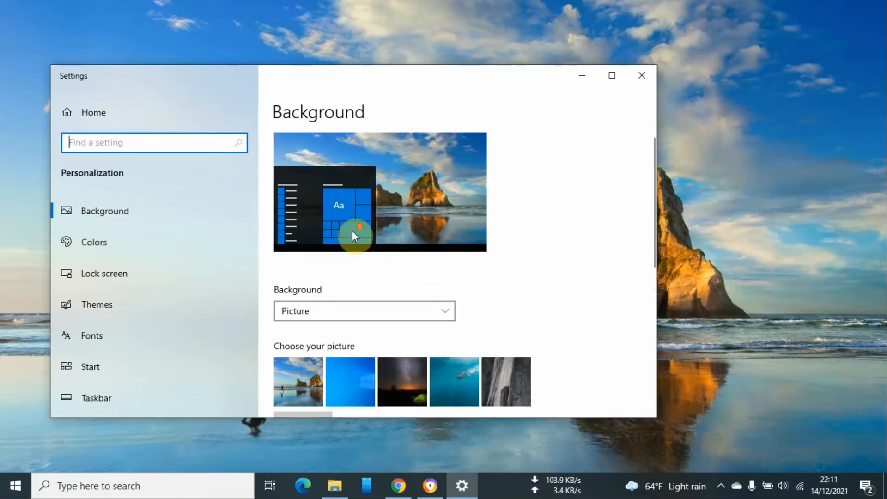
scroll("down", 3)
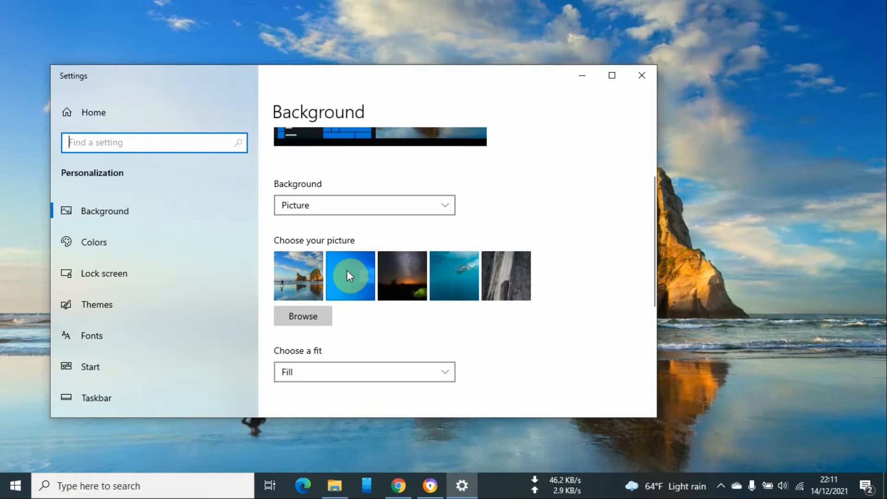
mouse_move(334, 281)
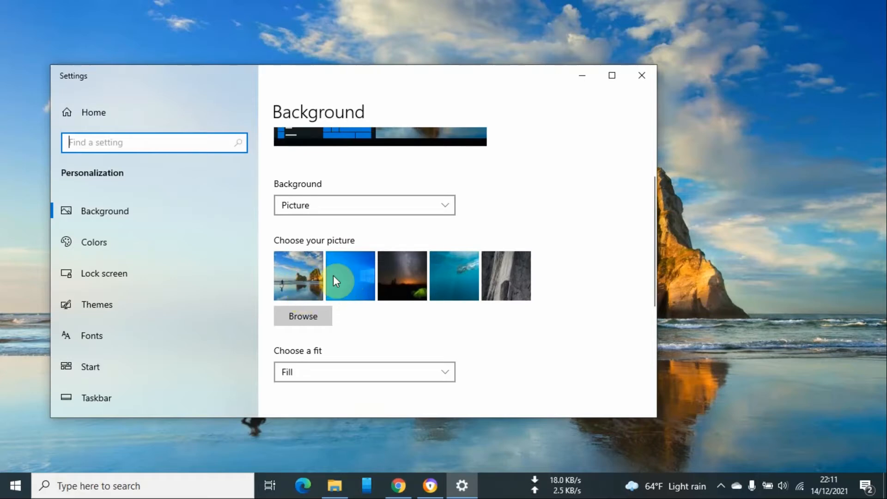
mouse_move(512, 281)
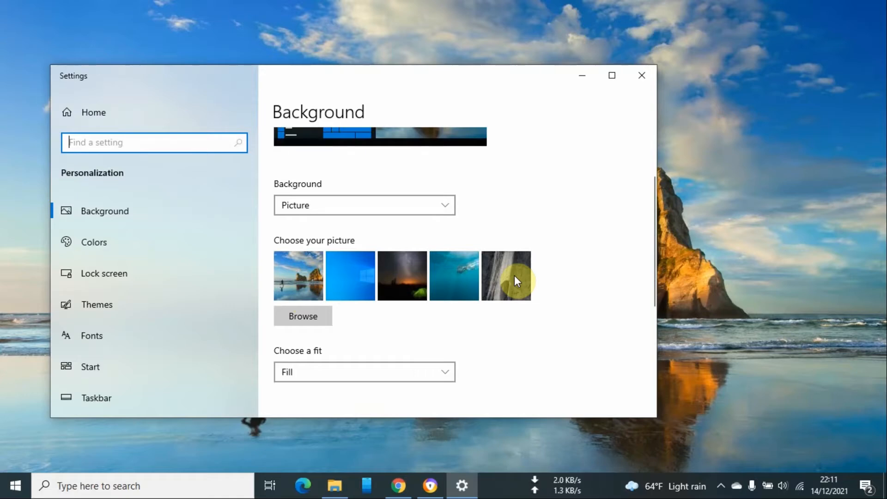
mouse_move(350, 275)
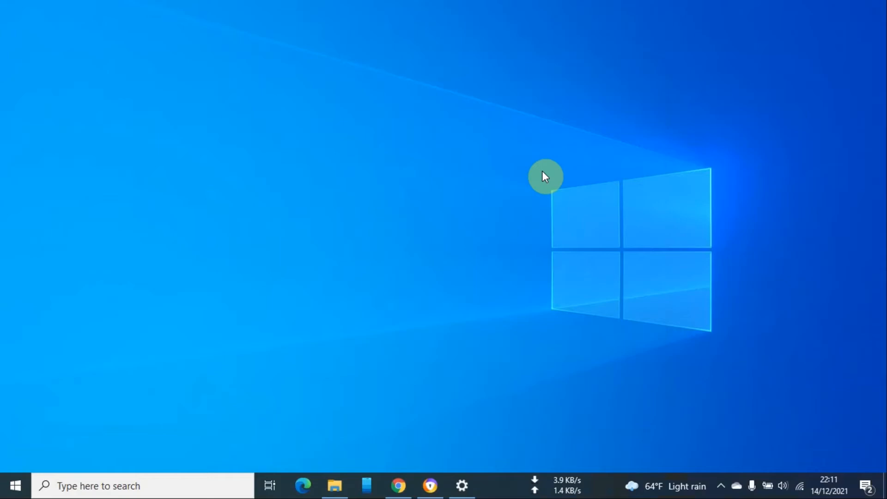
Try other Choose a fit options, centering the current background picture.
left_click(462, 485)
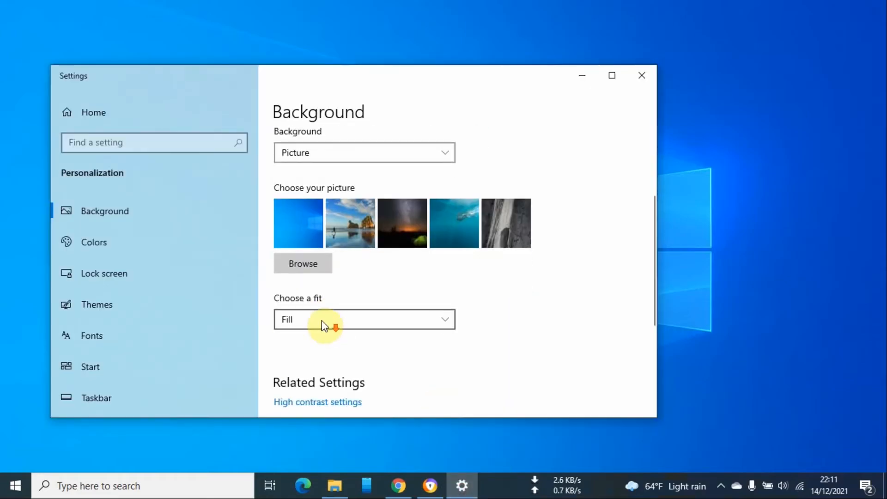
mouse_move(309, 324)
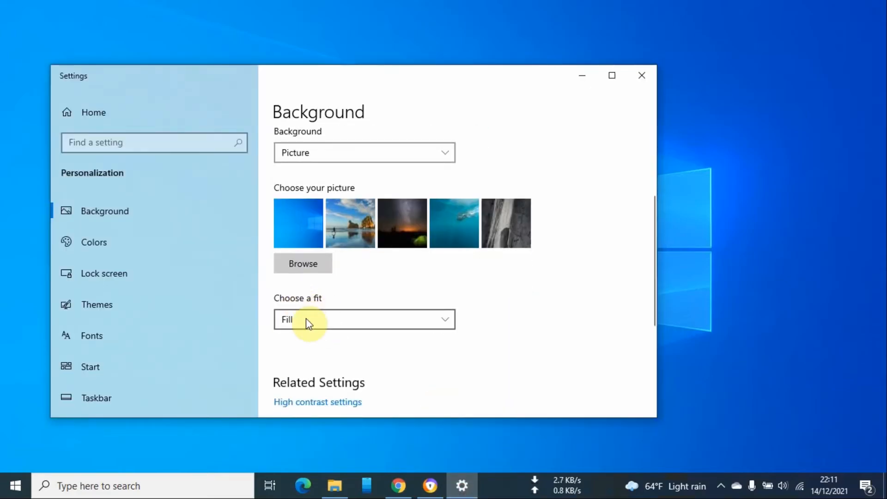
left_click(364, 319)
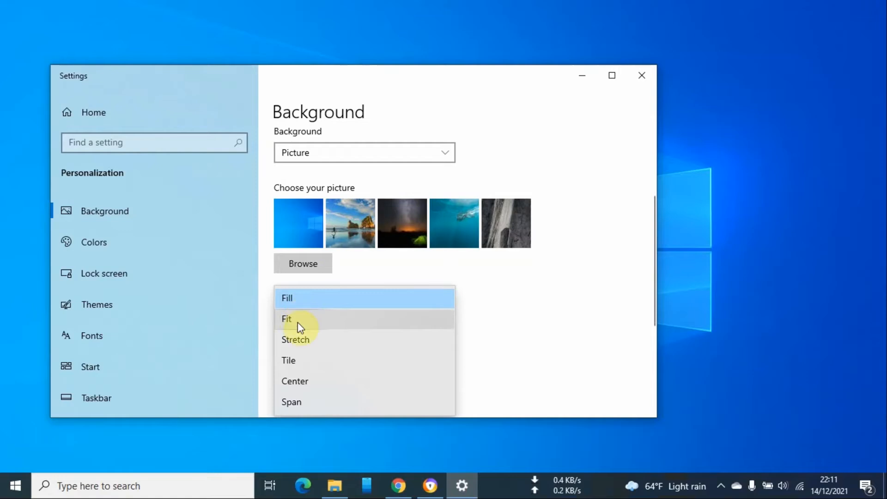
left_click(294, 339)
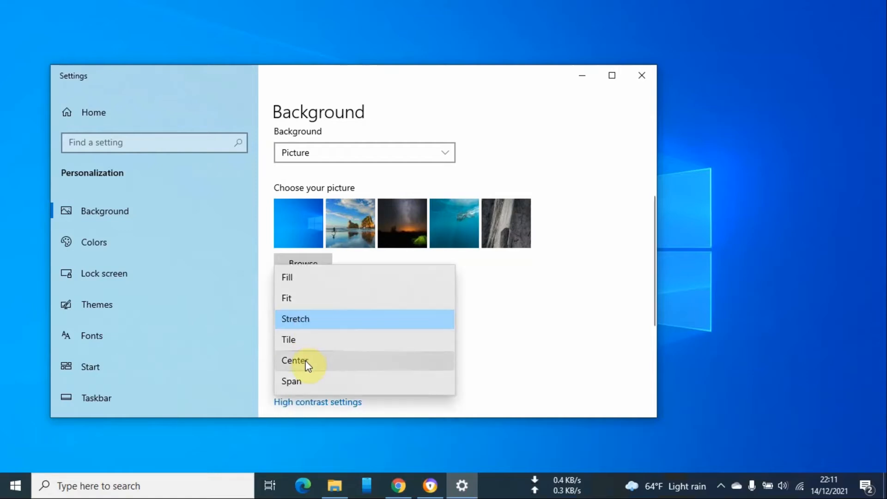
left_click(293, 360)
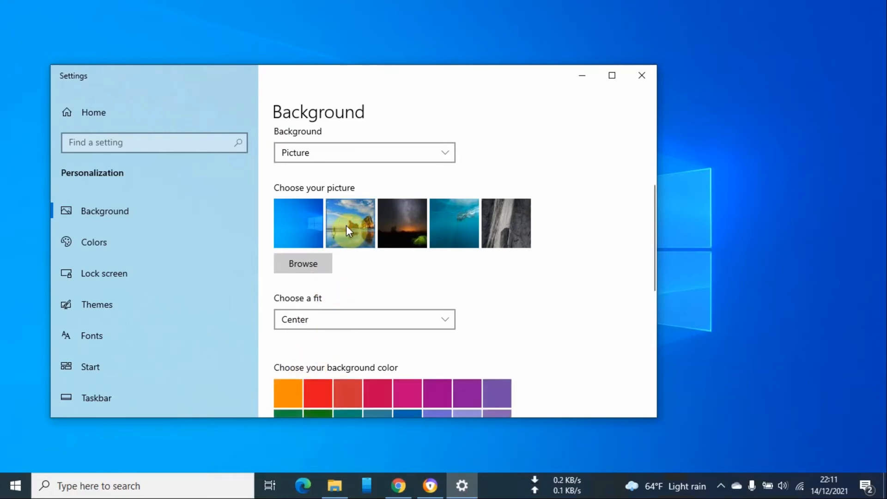
Make the beach rock-arch picture the background, try Fit, then set its fit to Fill.
left_click(364, 319)
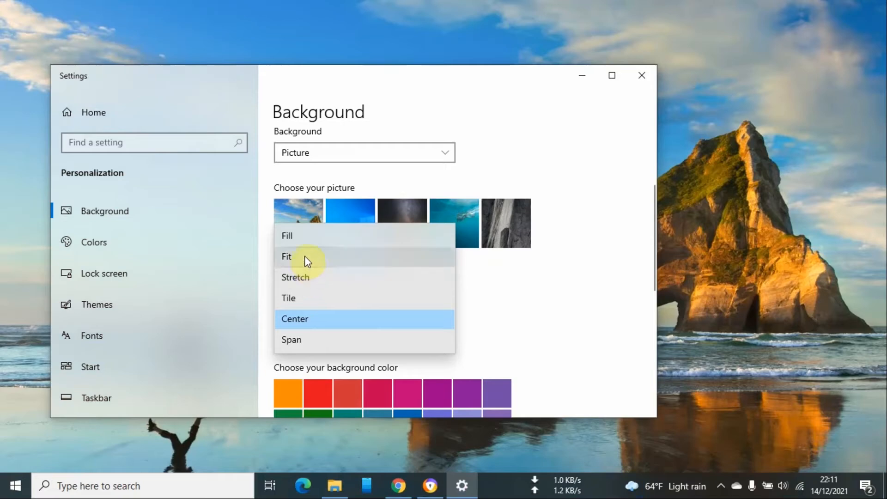
left_click(289, 256)
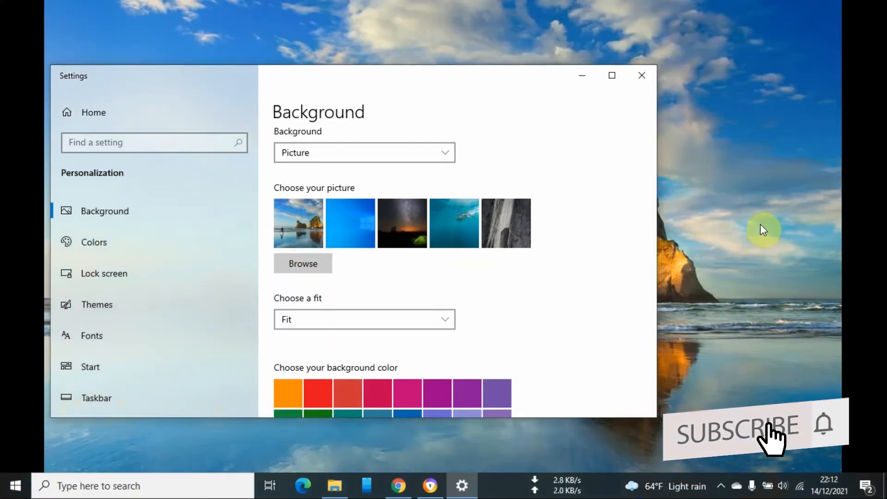
mouse_move(722, 136)
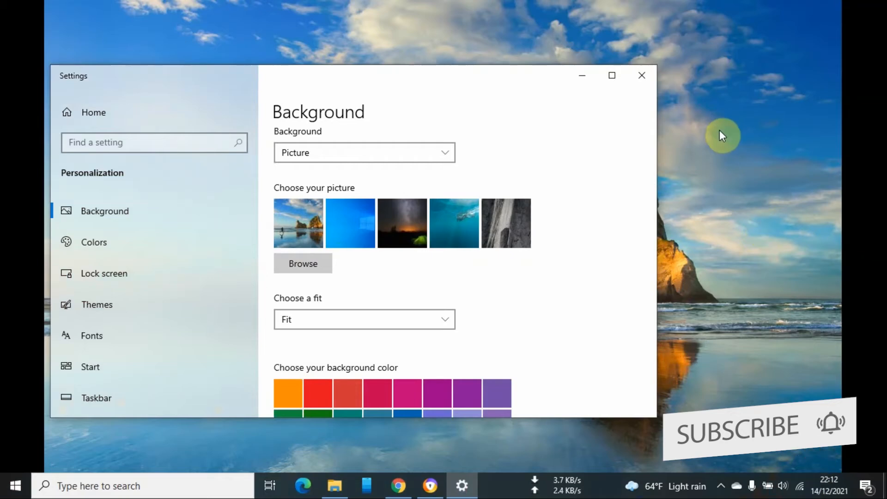
left_click(364, 319)
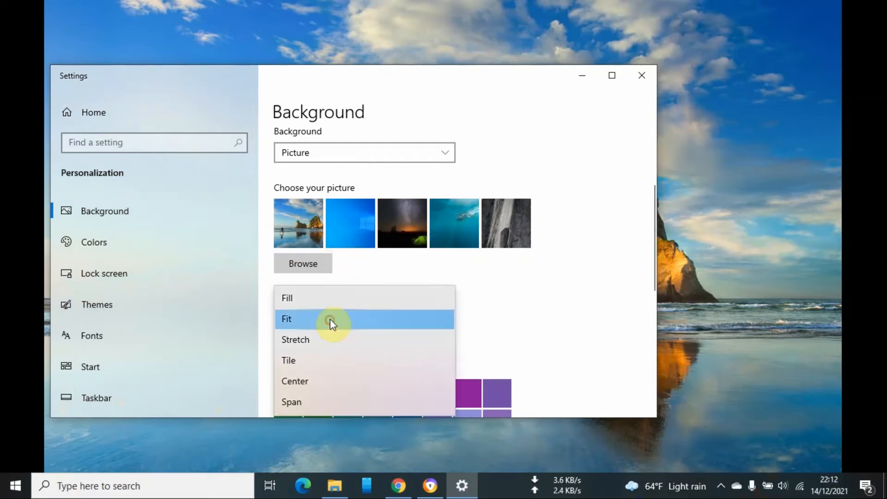
mouse_move(321, 299)
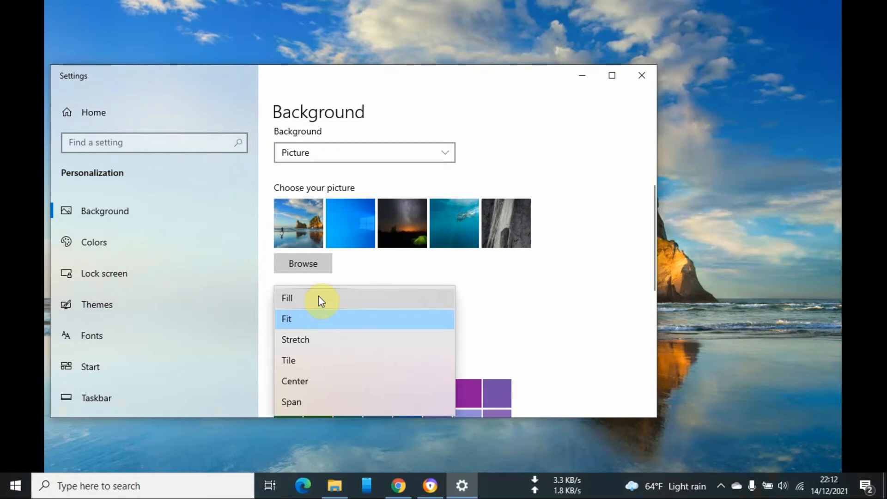
left_click(286, 298)
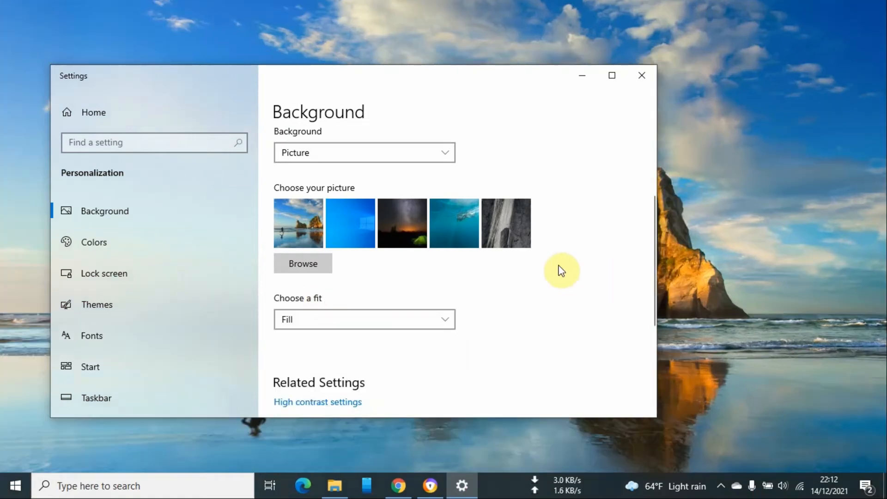
mouse_move(304, 263)
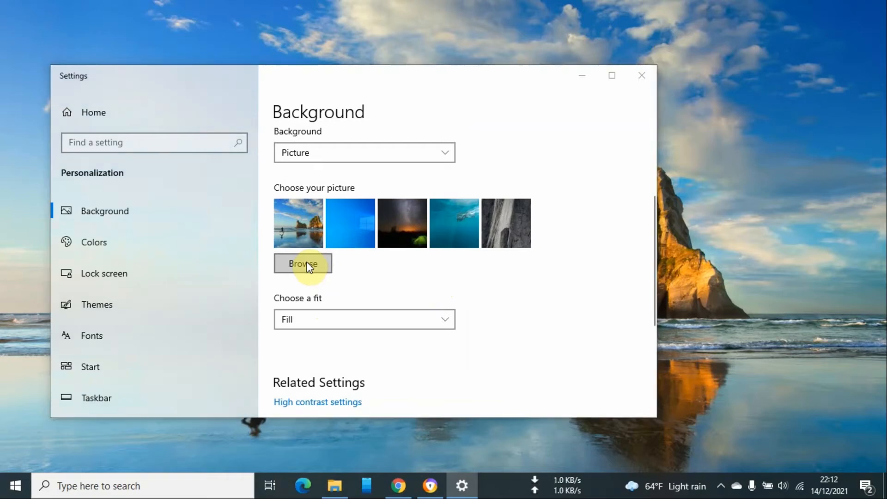
Browse to Downloads and choose canmandawe-3iaV4wNnzks-unsplash.jpg as the desktop background.
left_click(302, 263)
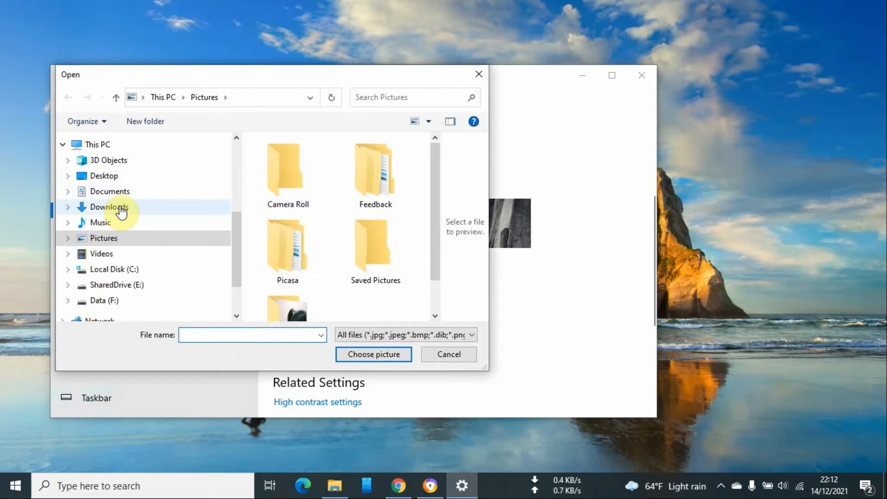
left_click(107, 207)
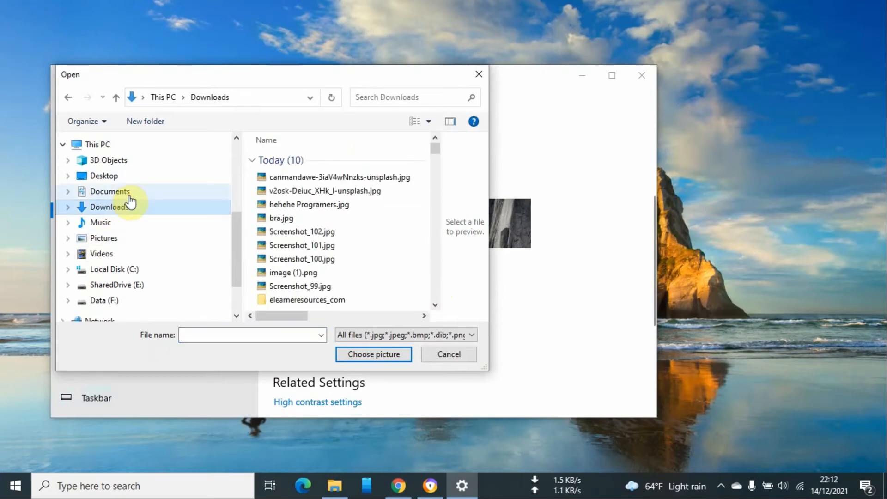
mouse_move(329, 178)
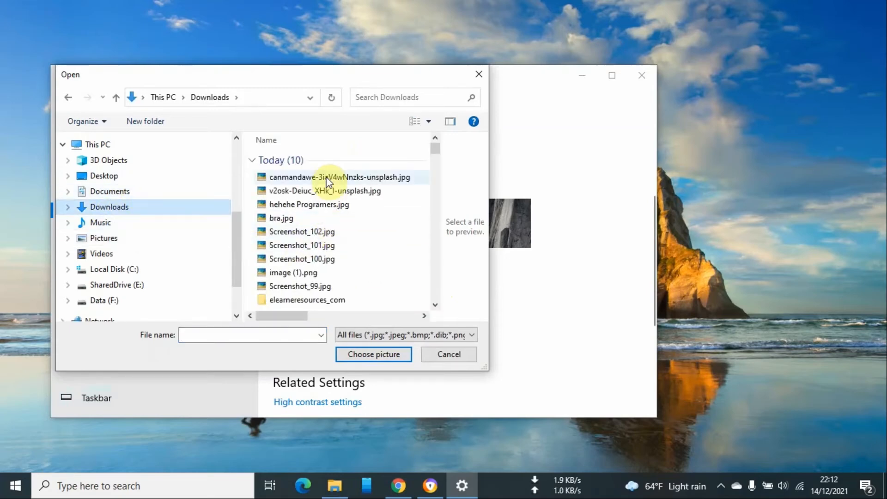
left_click(339, 178)
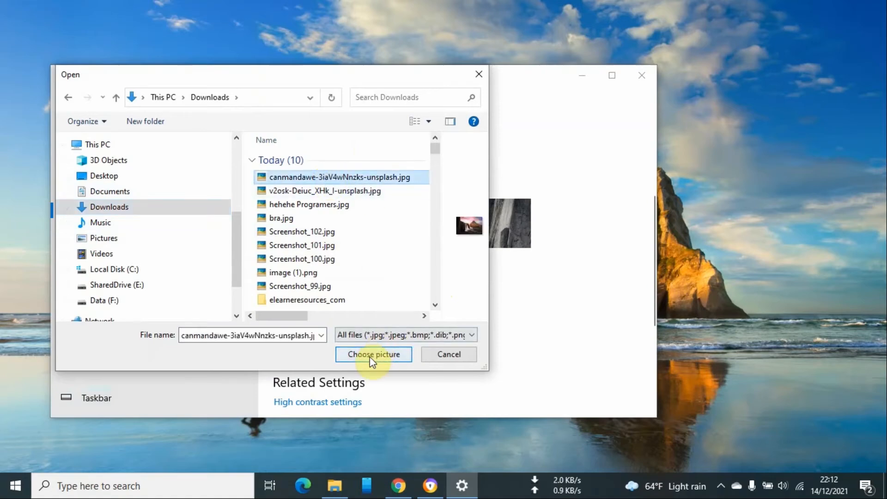
left_click(372, 354)
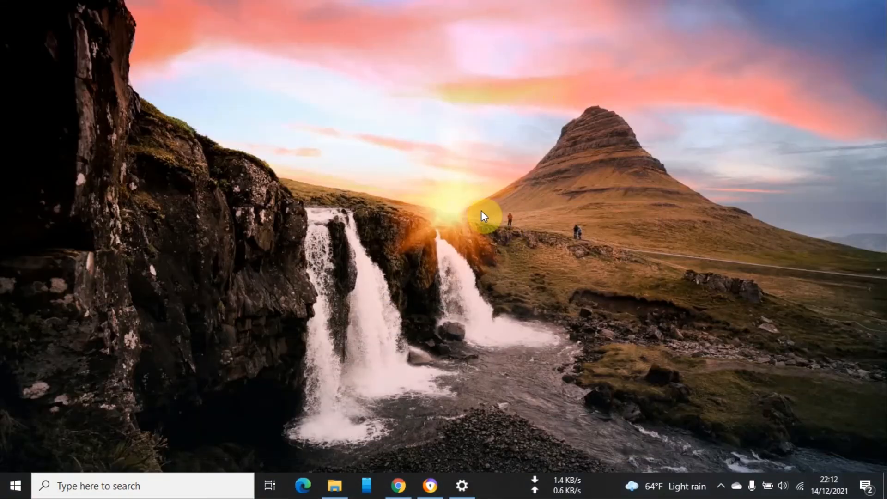
mouse_move(495, 210)
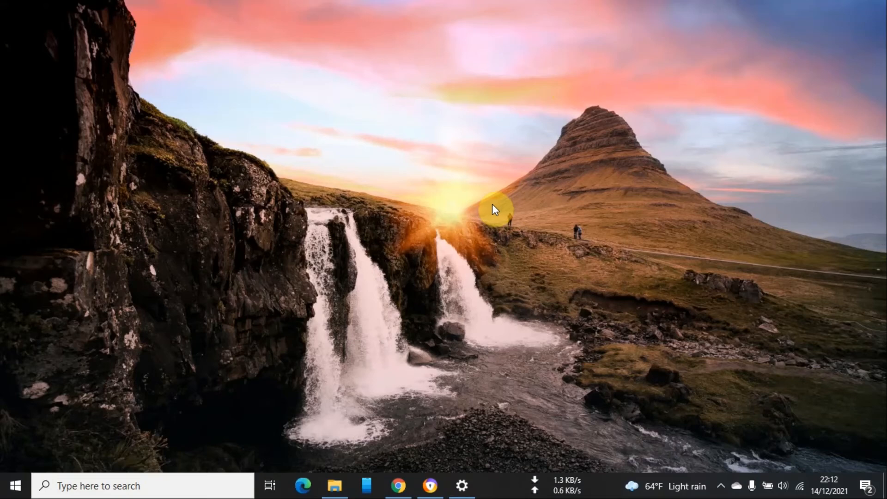
mouse_move(485, 211)
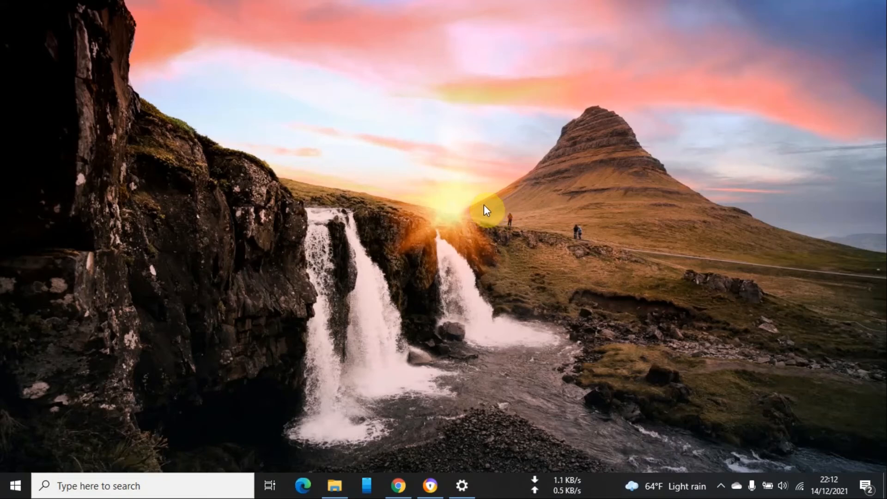
mouse_move(418, 430)
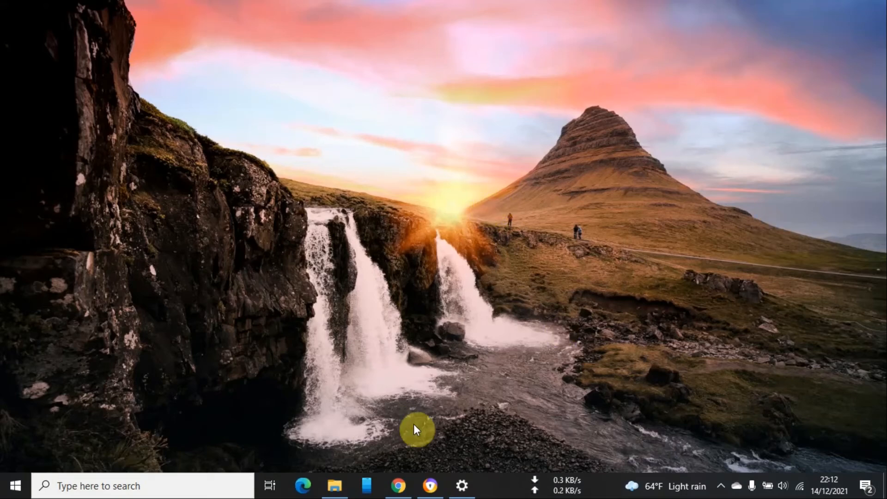
mouse_move(432, 485)
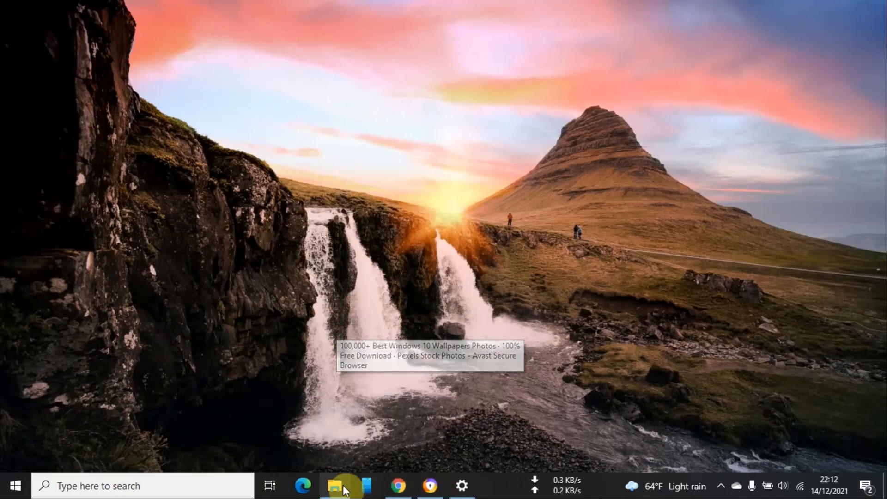
In File Explorer's Downloads, set v2osk-Deiuc_XHk_I-unsplash.jpg as desktop background from its context menu.
left_click(335, 486)
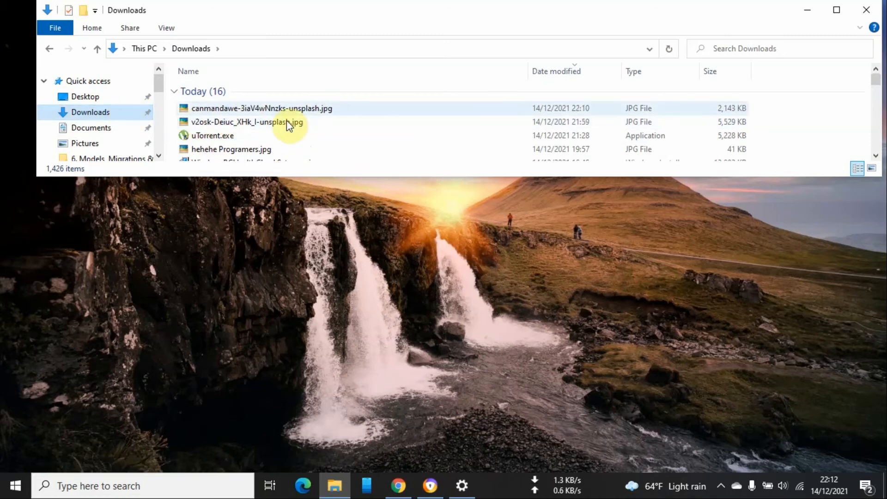
left_click(245, 122)
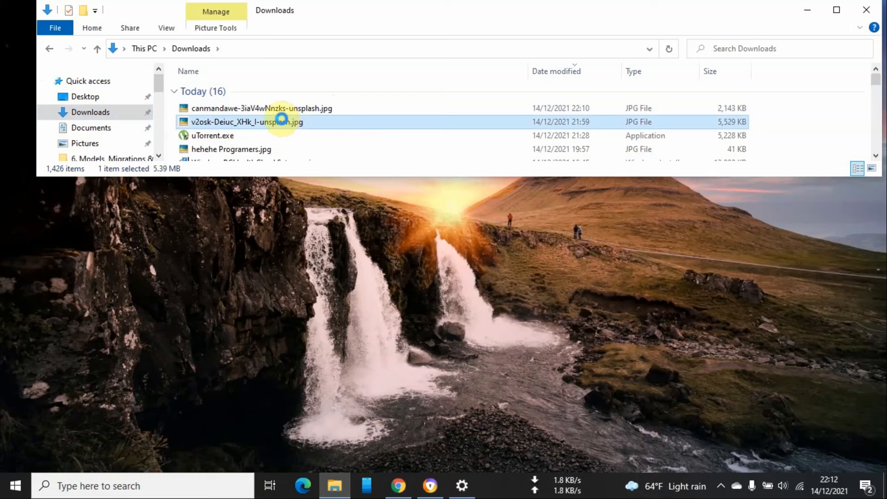
right_click(246, 122)
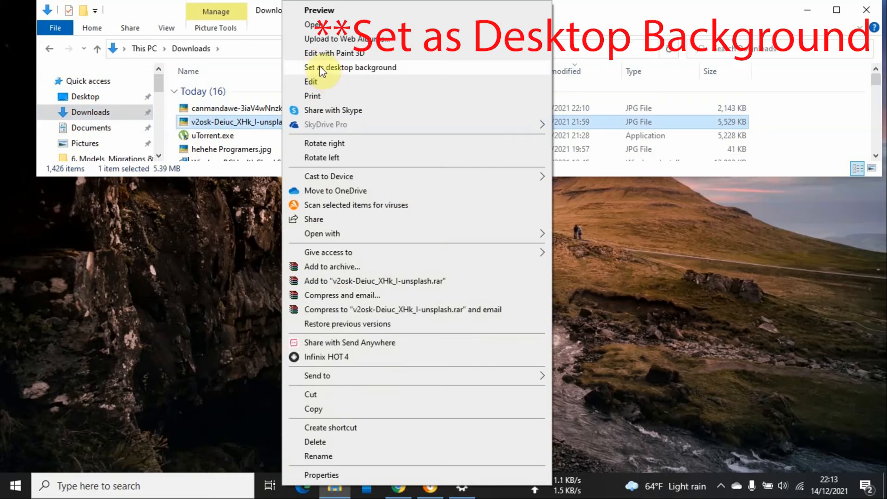
left_click(349, 68)
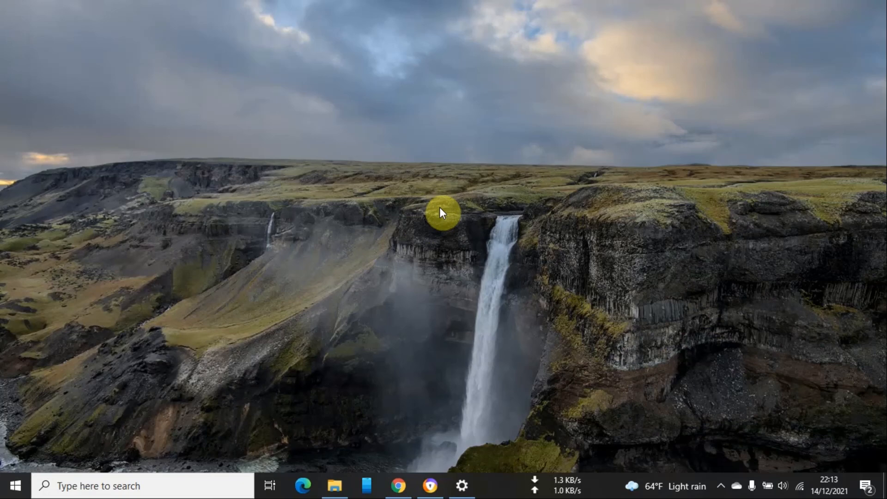
mouse_move(523, 410)
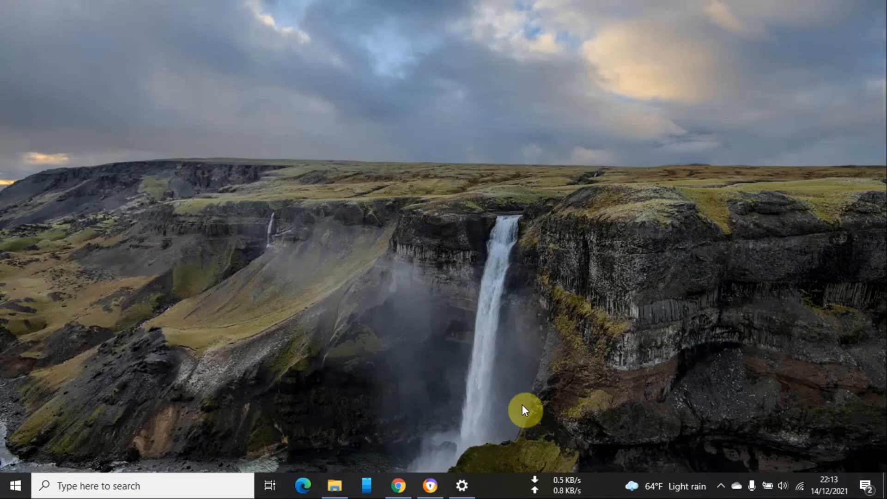
mouse_move(490, 253)
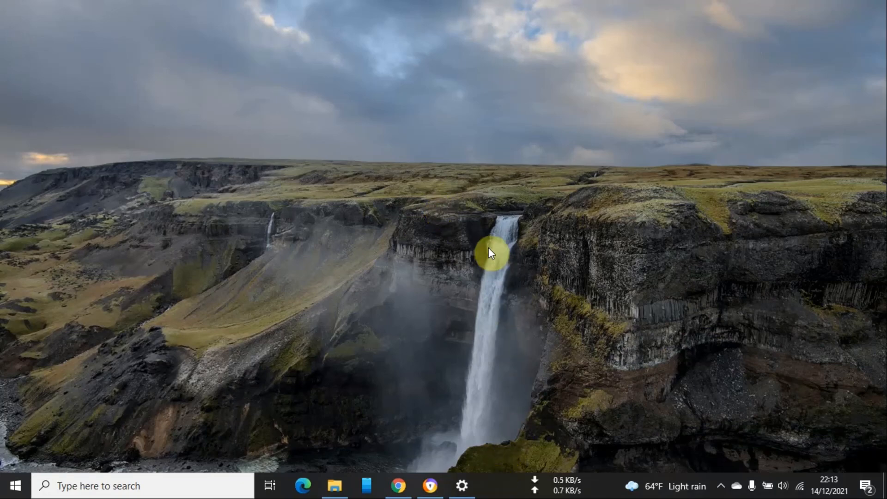
mouse_move(499, 485)
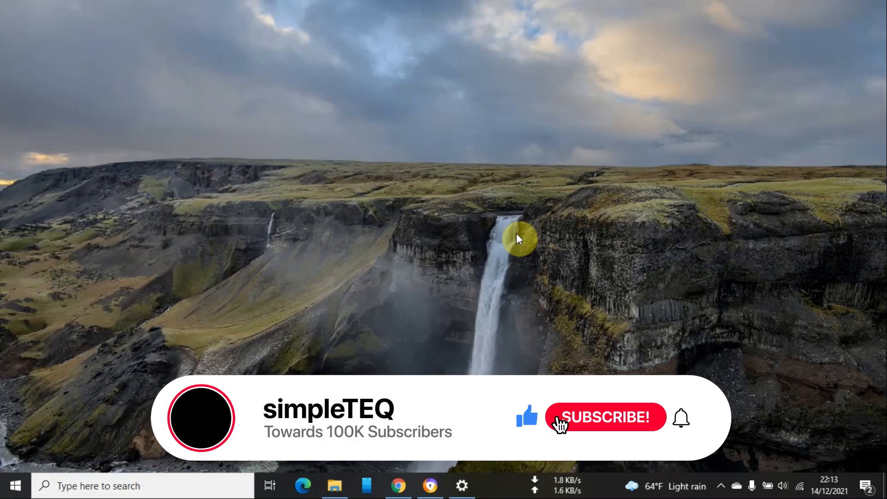
left_click(604, 417)
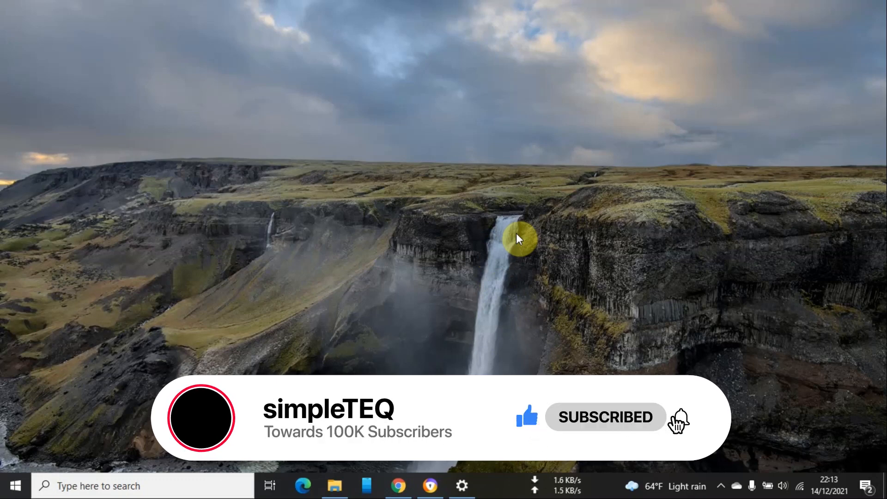